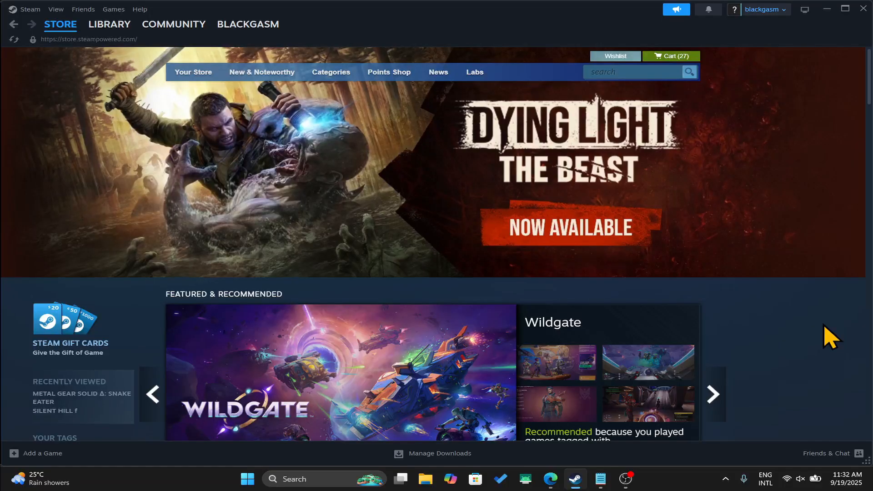
# Step: Search the Steam store for 'silent hill' and open the SILENT HILL 2 suggestion
pyautogui.click(634, 72)
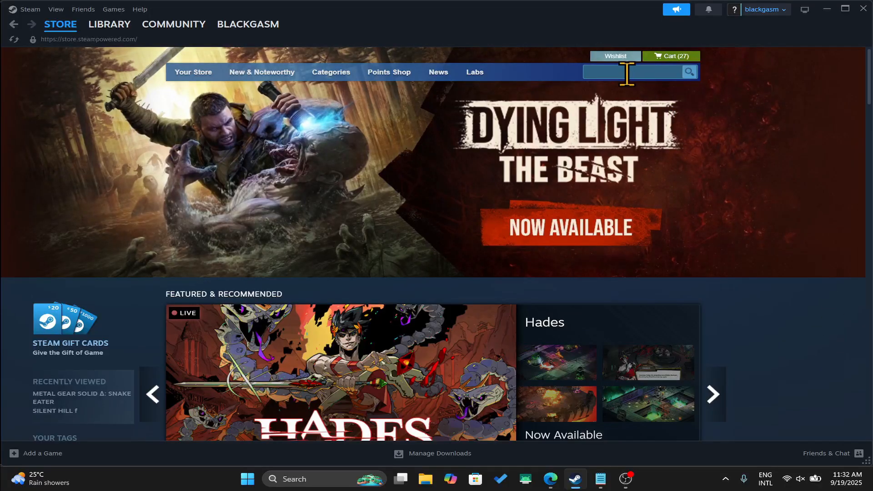
pyautogui.write('silent hill')
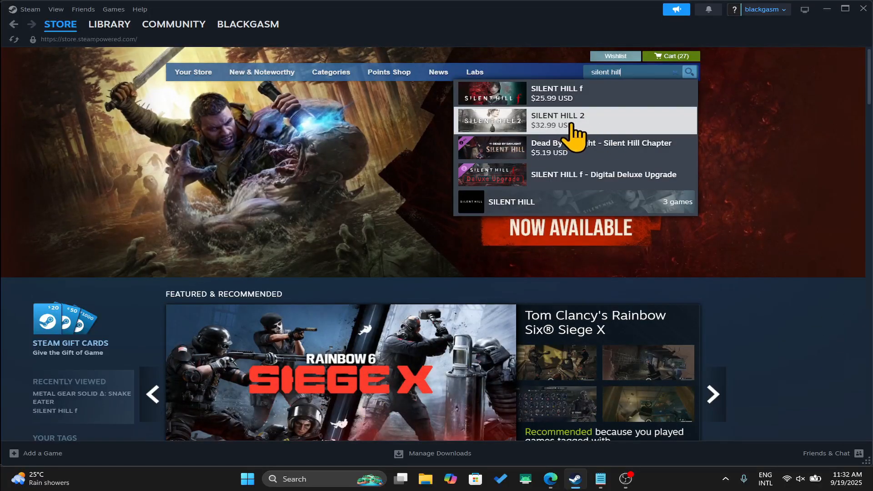
pyautogui.click(556, 120)
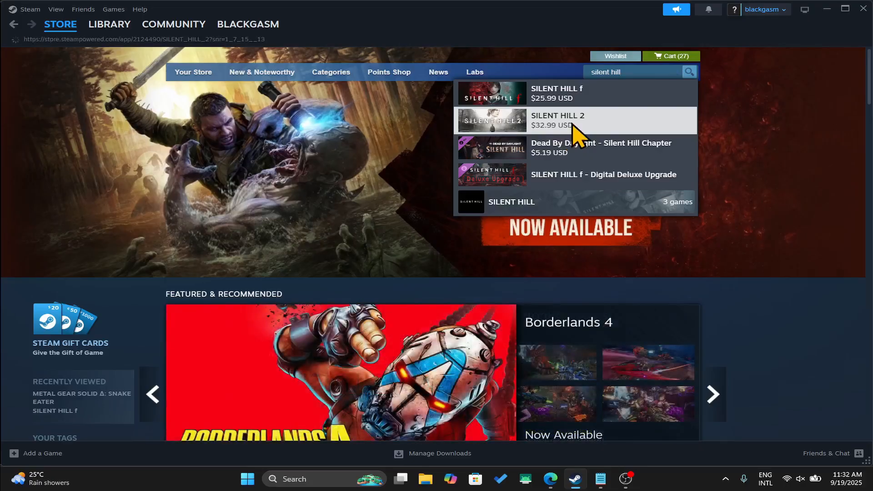
# Step: Add standard SILENT HILL 2 to the cart, then continue from the 28-item cart to payment
pyautogui.click(556, 120)
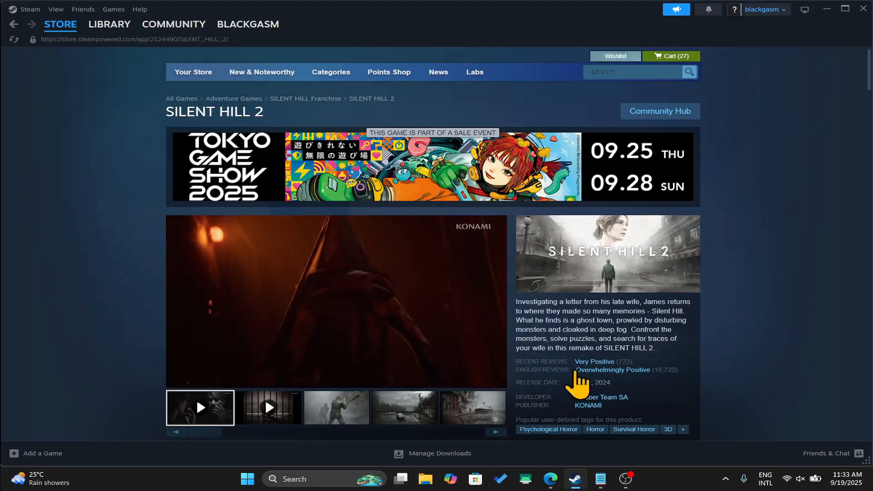
pyautogui.scroll(-3)
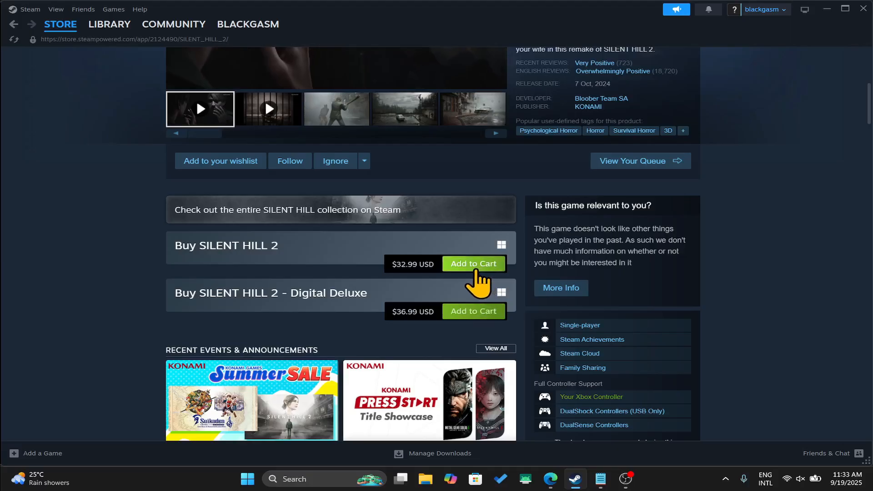
pyautogui.click(472, 263)
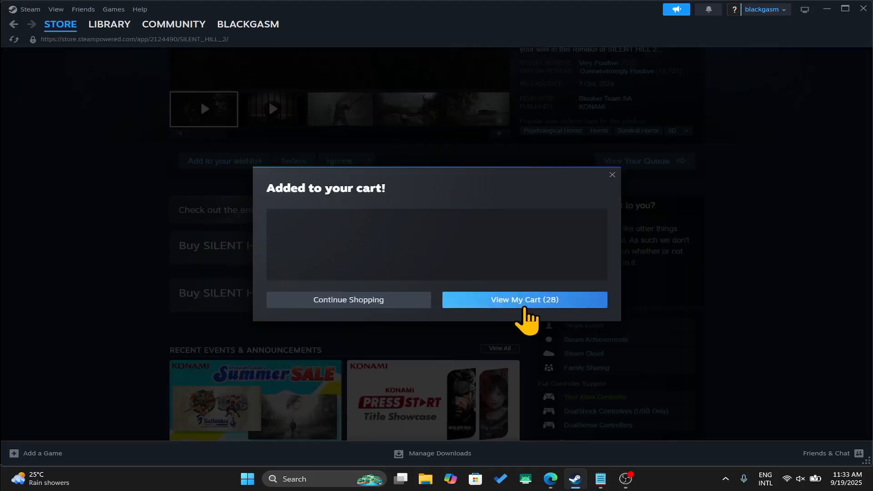
pyautogui.click(523, 300)
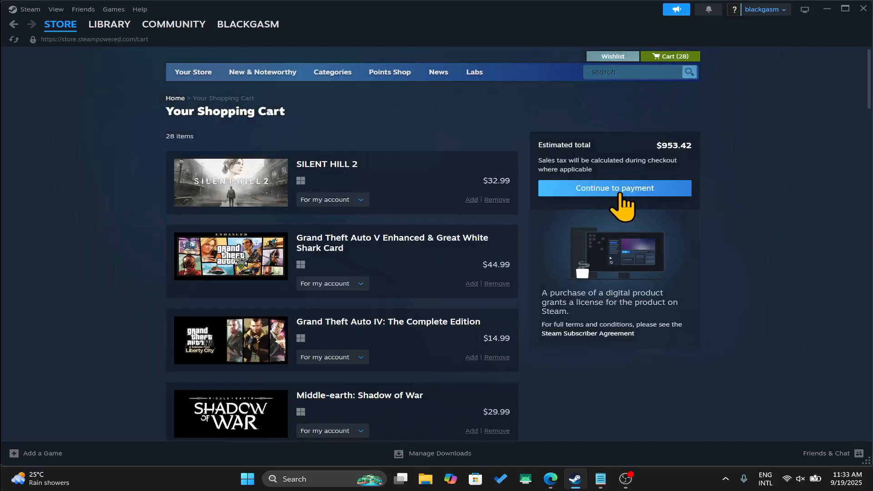
pyautogui.click(613, 188)
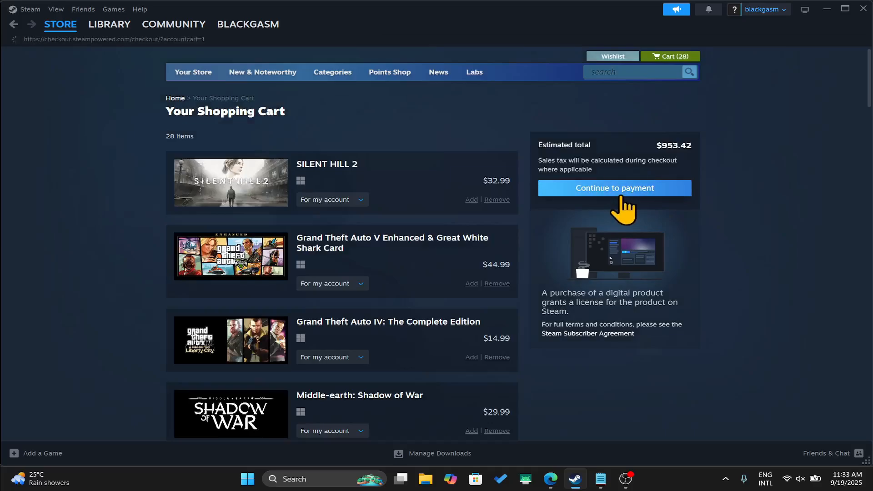
# Step: Pick Visa instead of PayPal as the payment method, bringing up the empty card and billing form
pyautogui.click(613, 187)
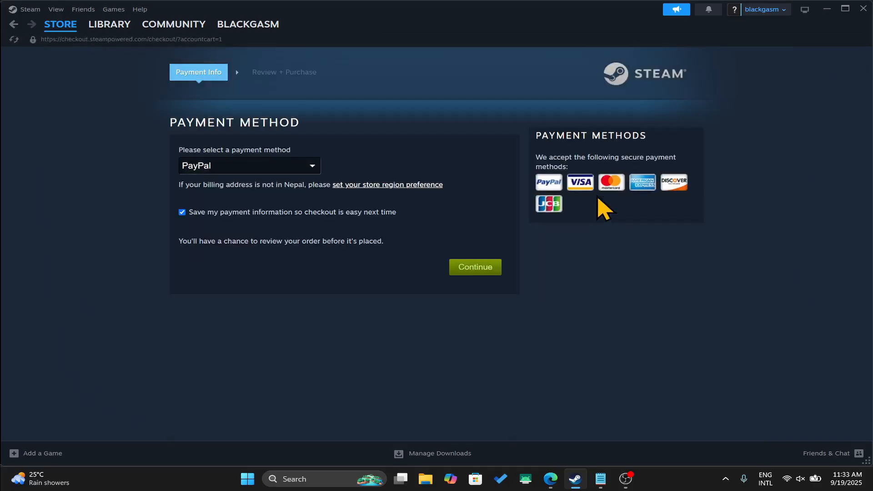
pyautogui.click(249, 165)
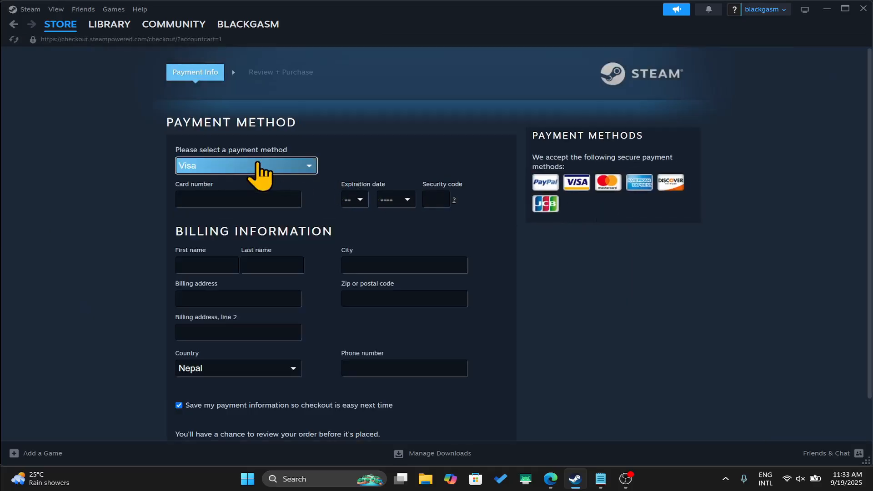
pyautogui.scroll(-3)
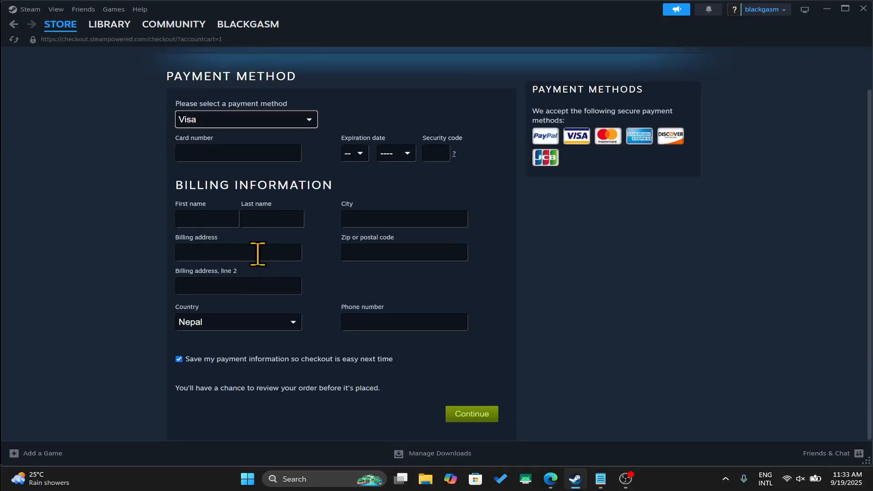
pyautogui.moveTo(329, 293)
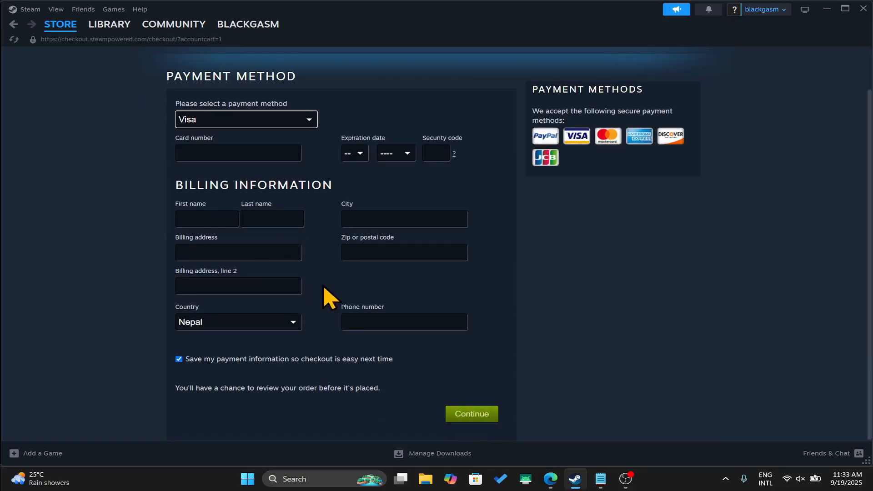
pyautogui.click(109, 24)
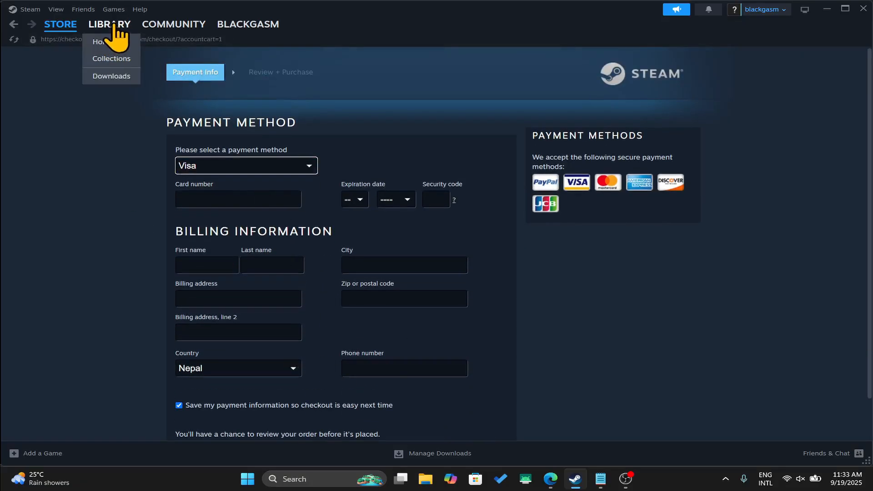